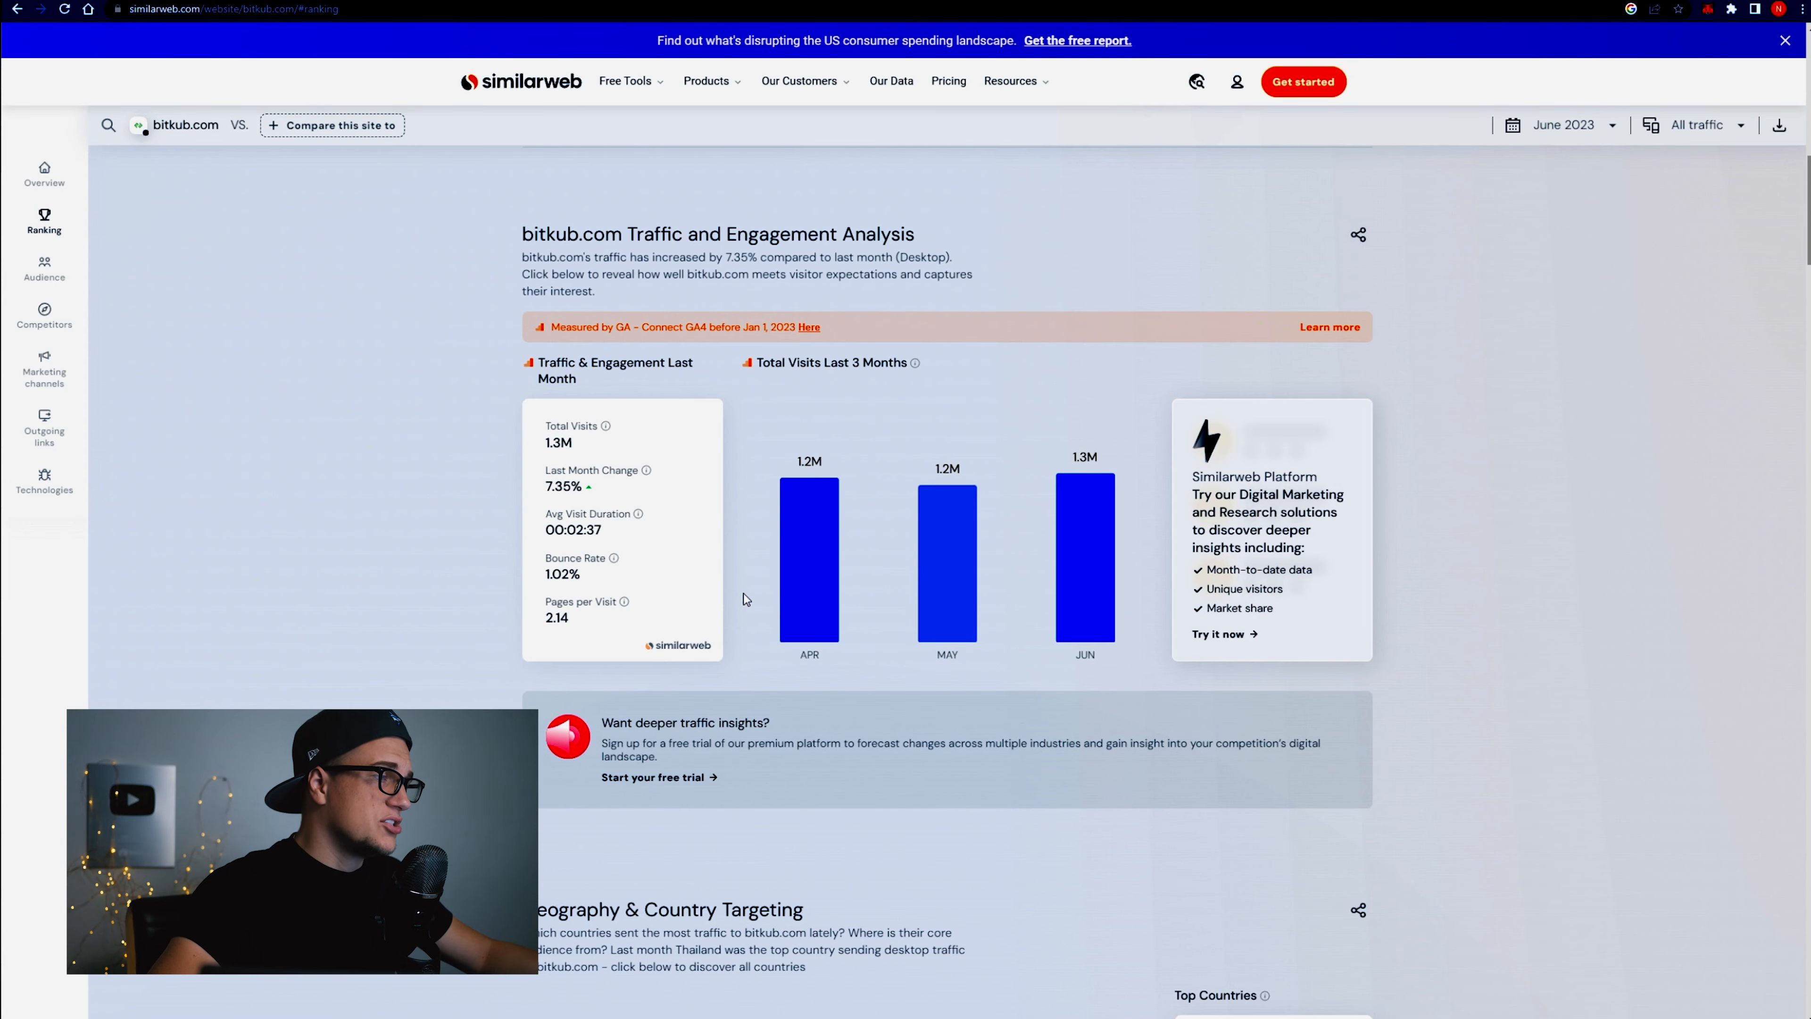
Review coinex.com's traffic and engagement stats down to the geography section, with Iran leading countries.
{"action": "scroll", "scroll_direction": "down", "scroll_amount": 3}
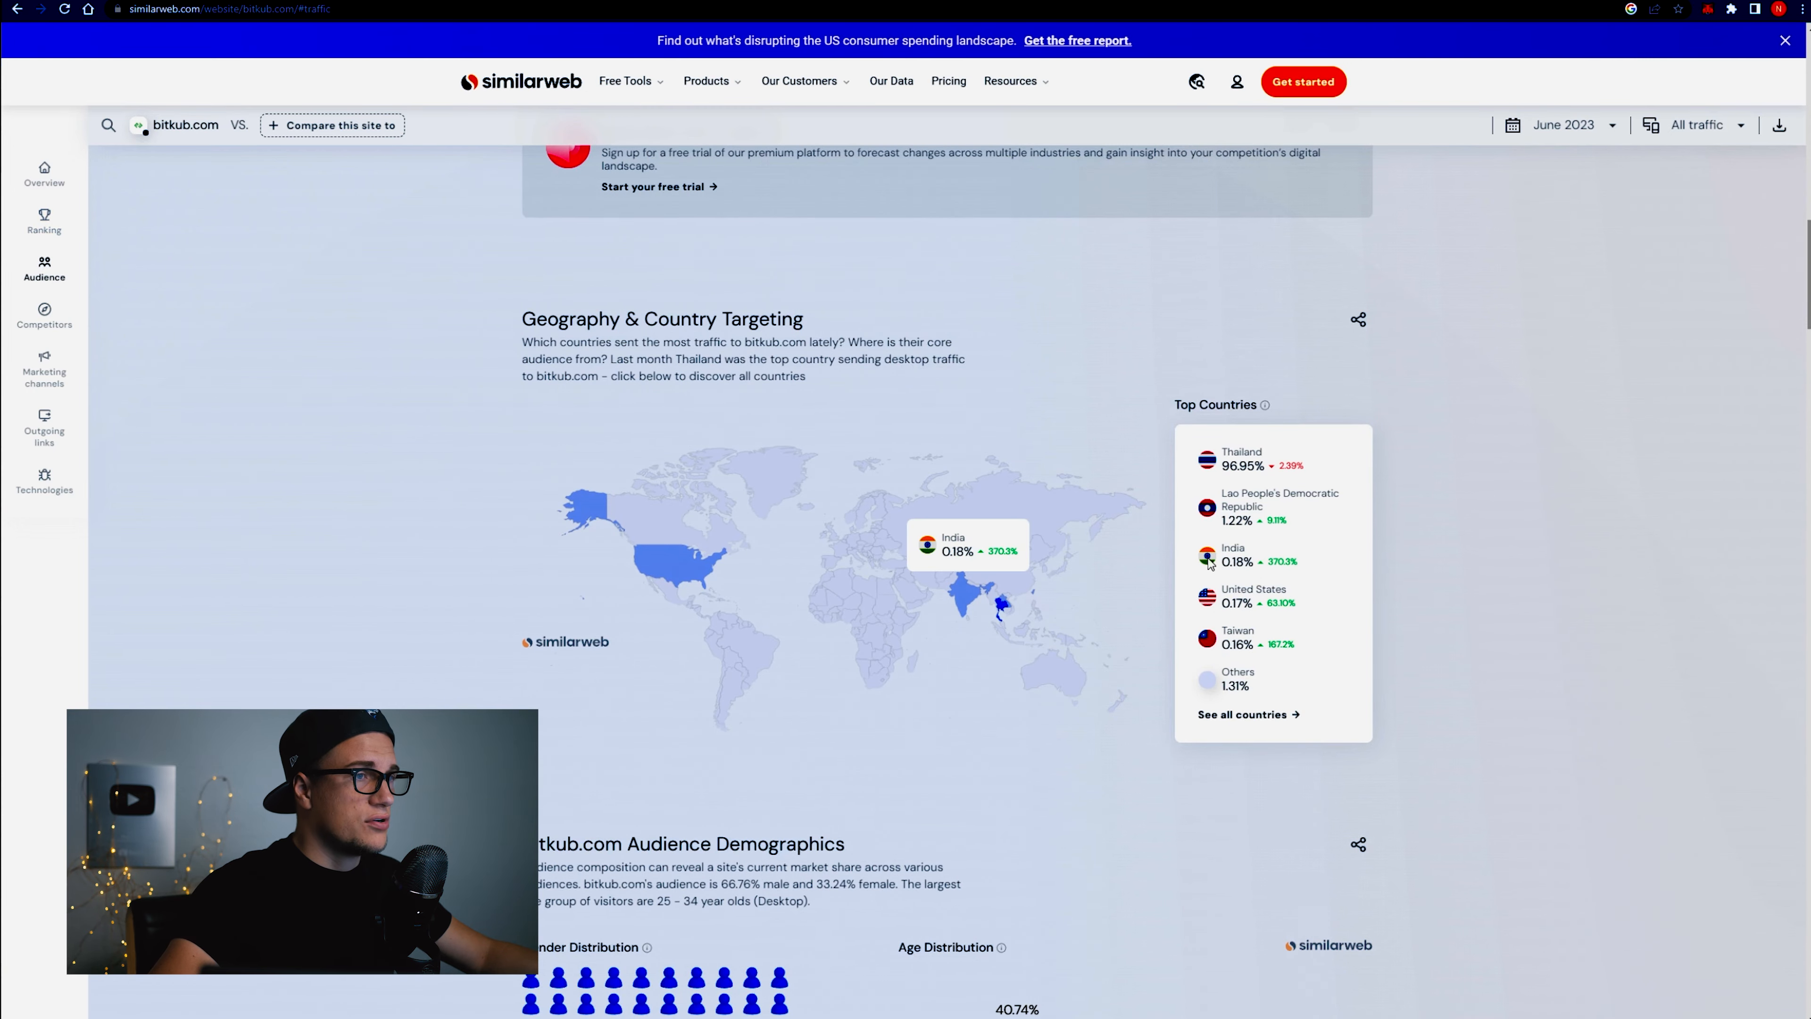
{"action": "mouse_move", "coordinate": [1048, 559]}
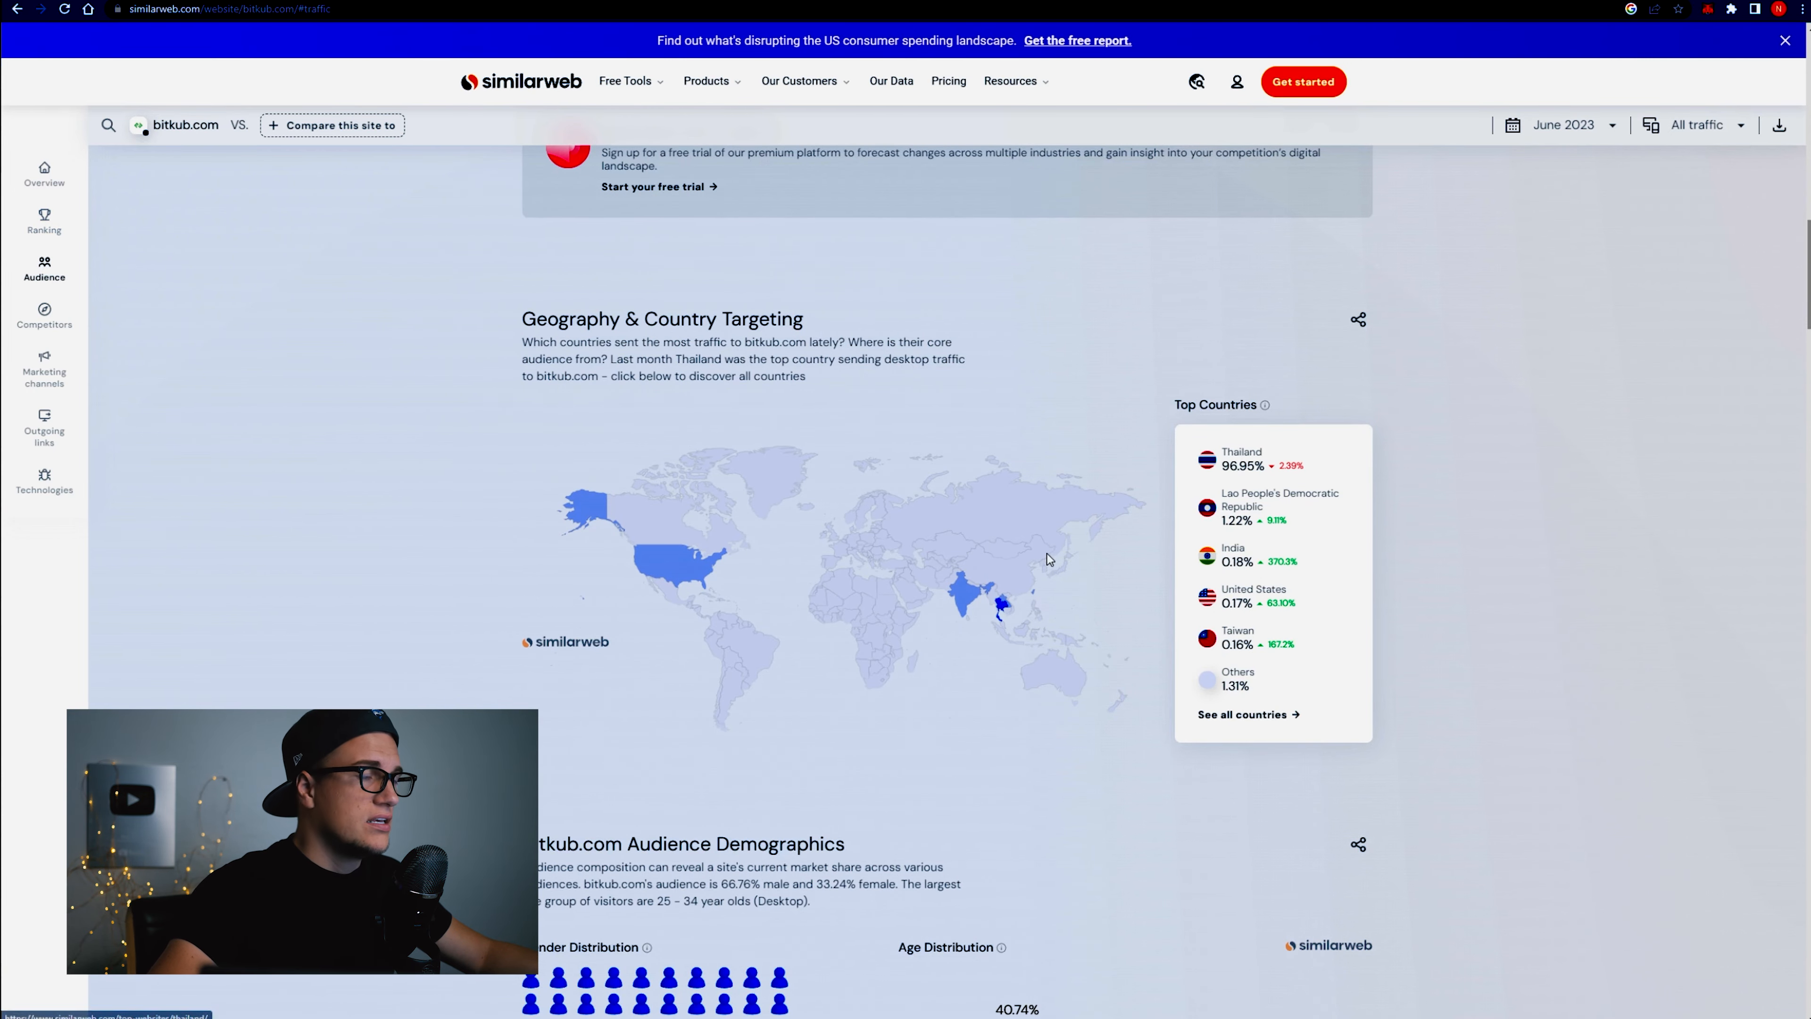
{"action": "left_click", "coordinate": [45, 222]}
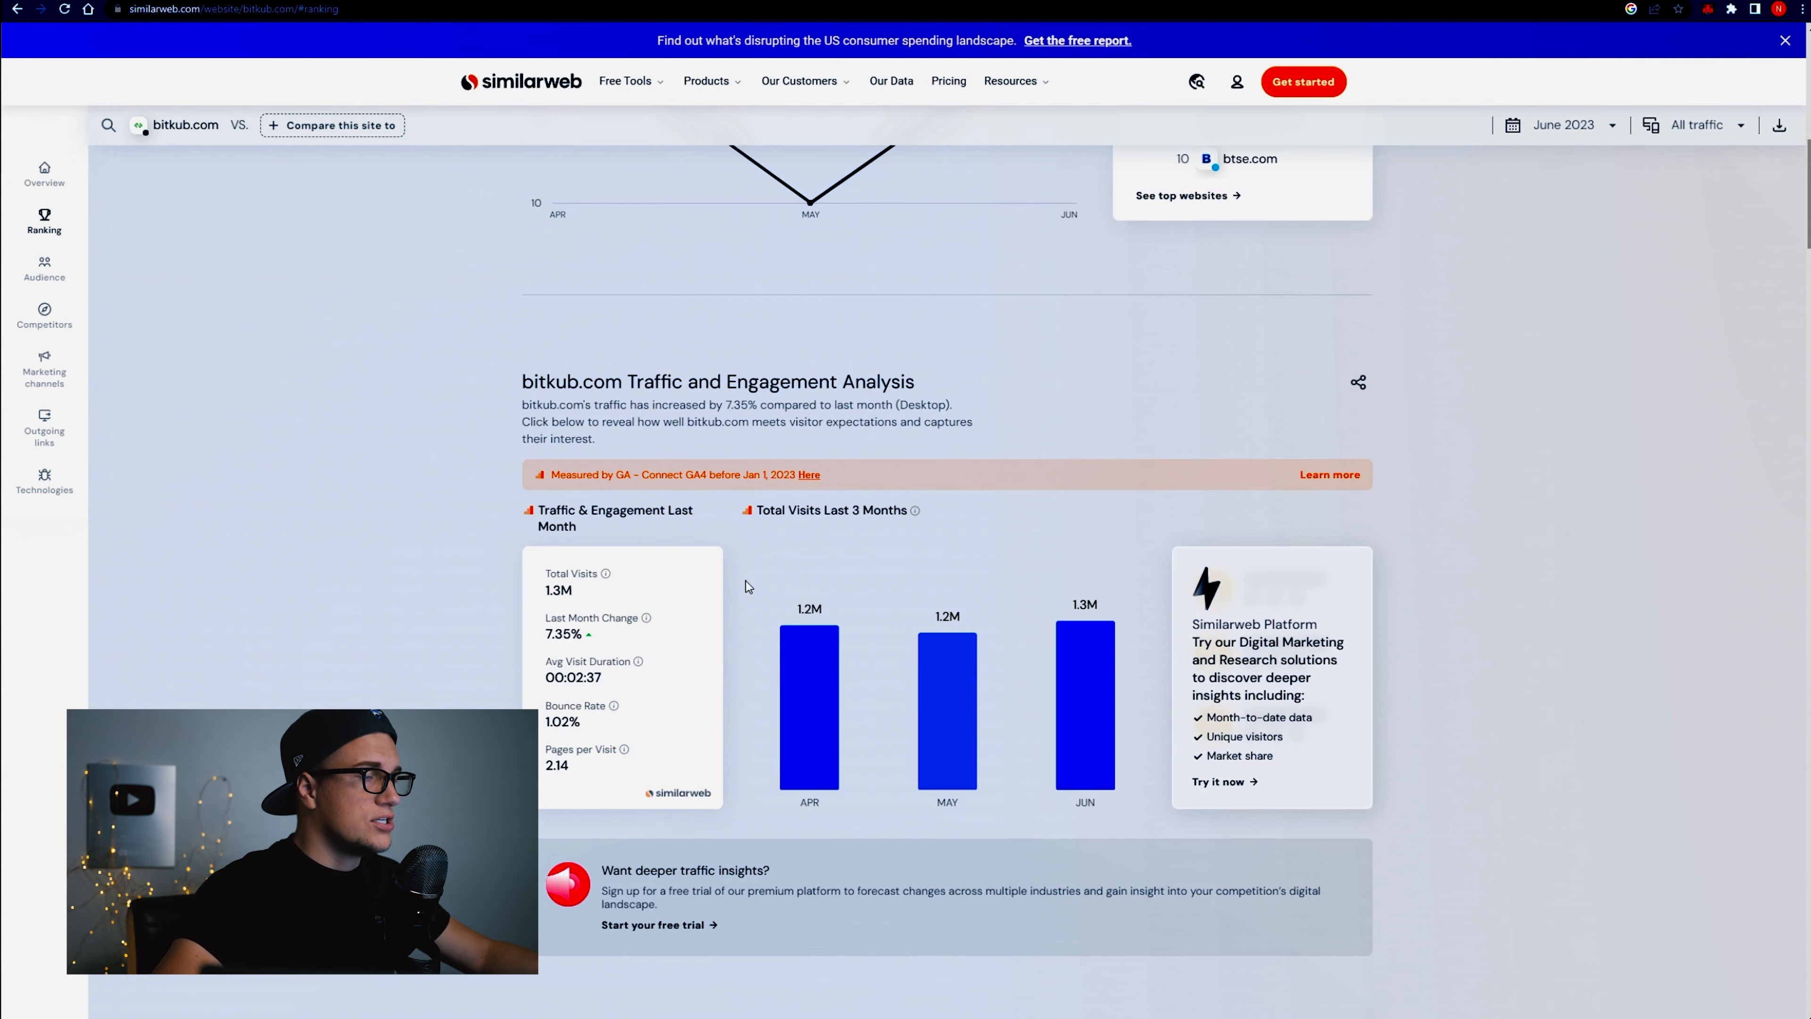
{"action": "mouse_move", "coordinate": [839, 652]}
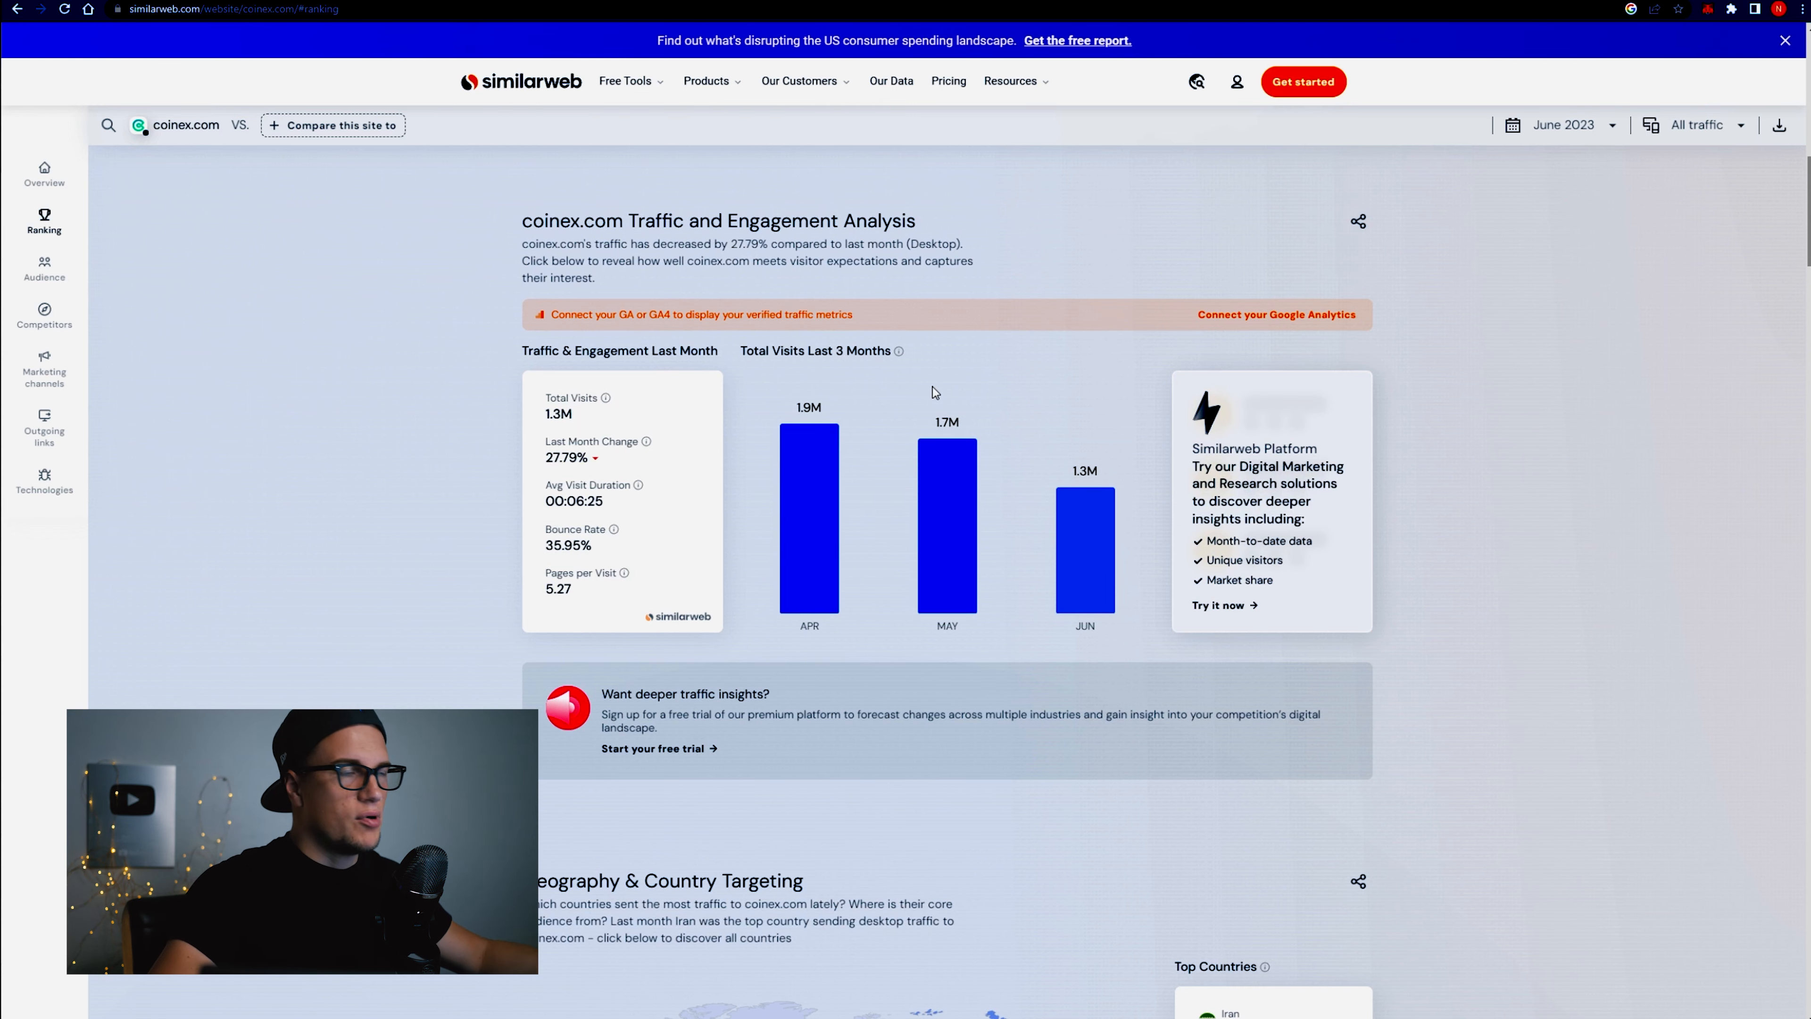
{"action": "scroll", "scroll_direction": "down", "scroll_amount": 3}
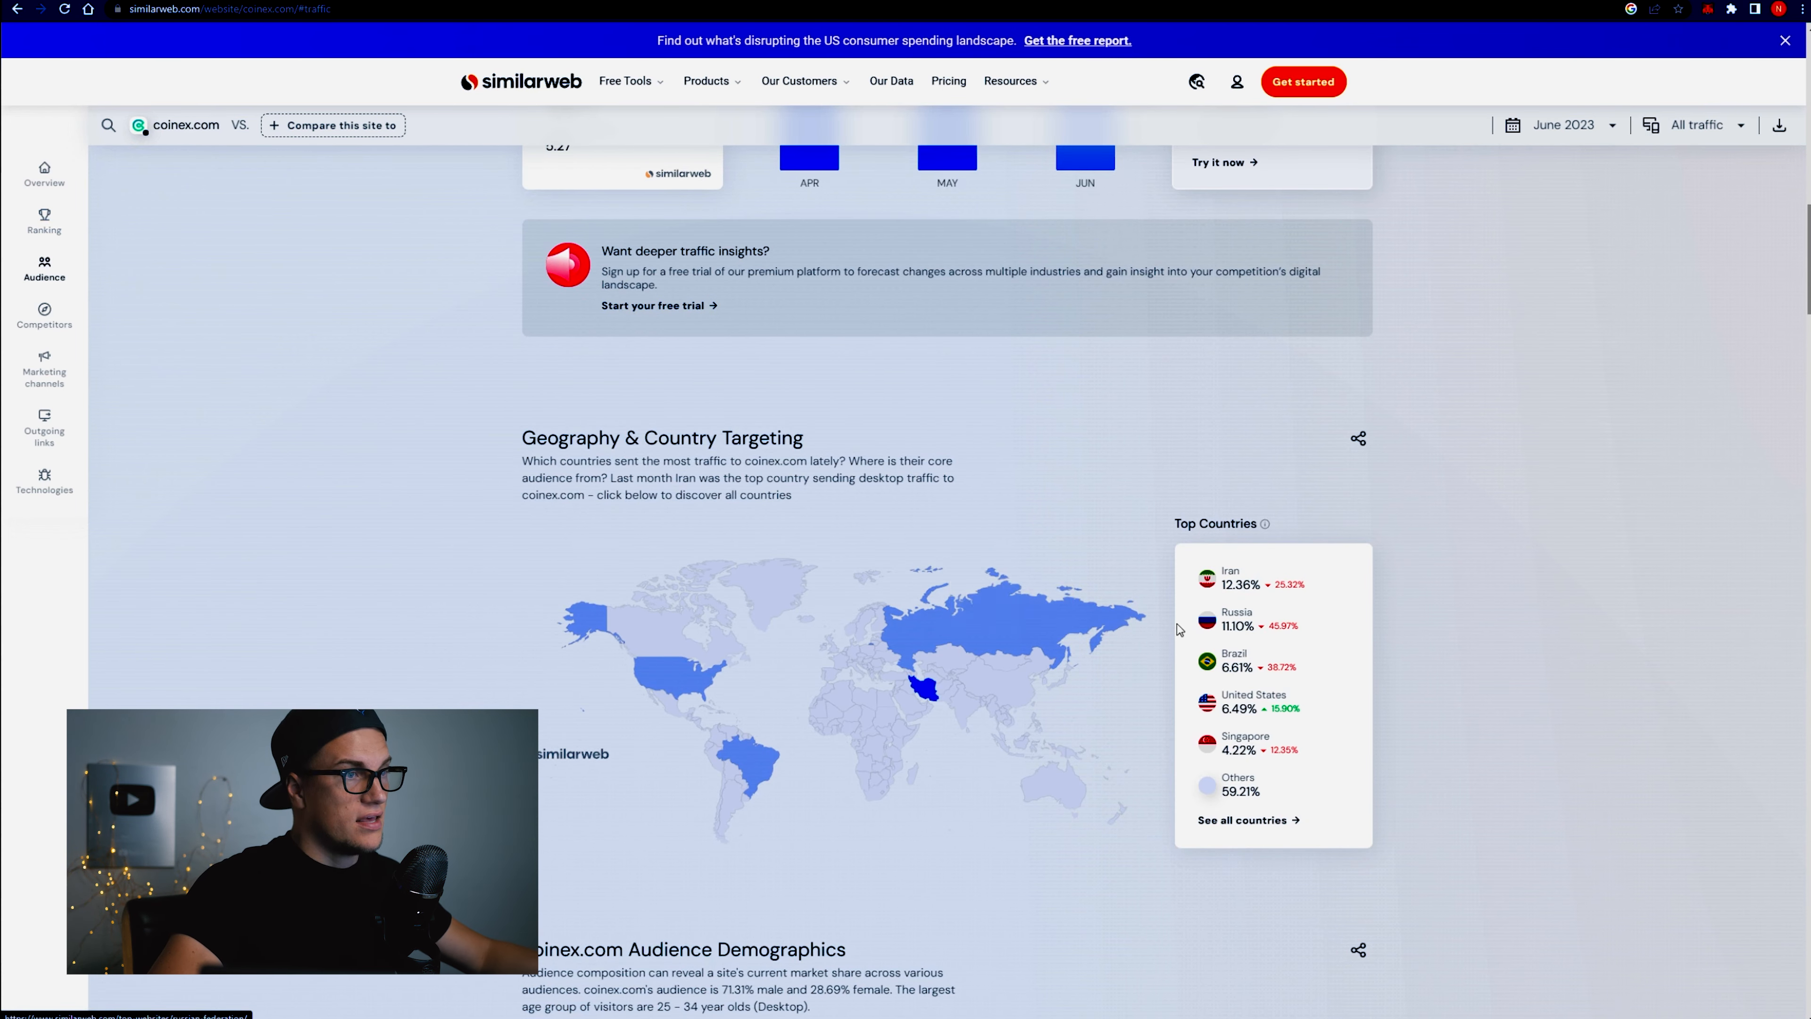
{"action": "scroll", "scroll_direction": "up", "scroll_amount": 3}
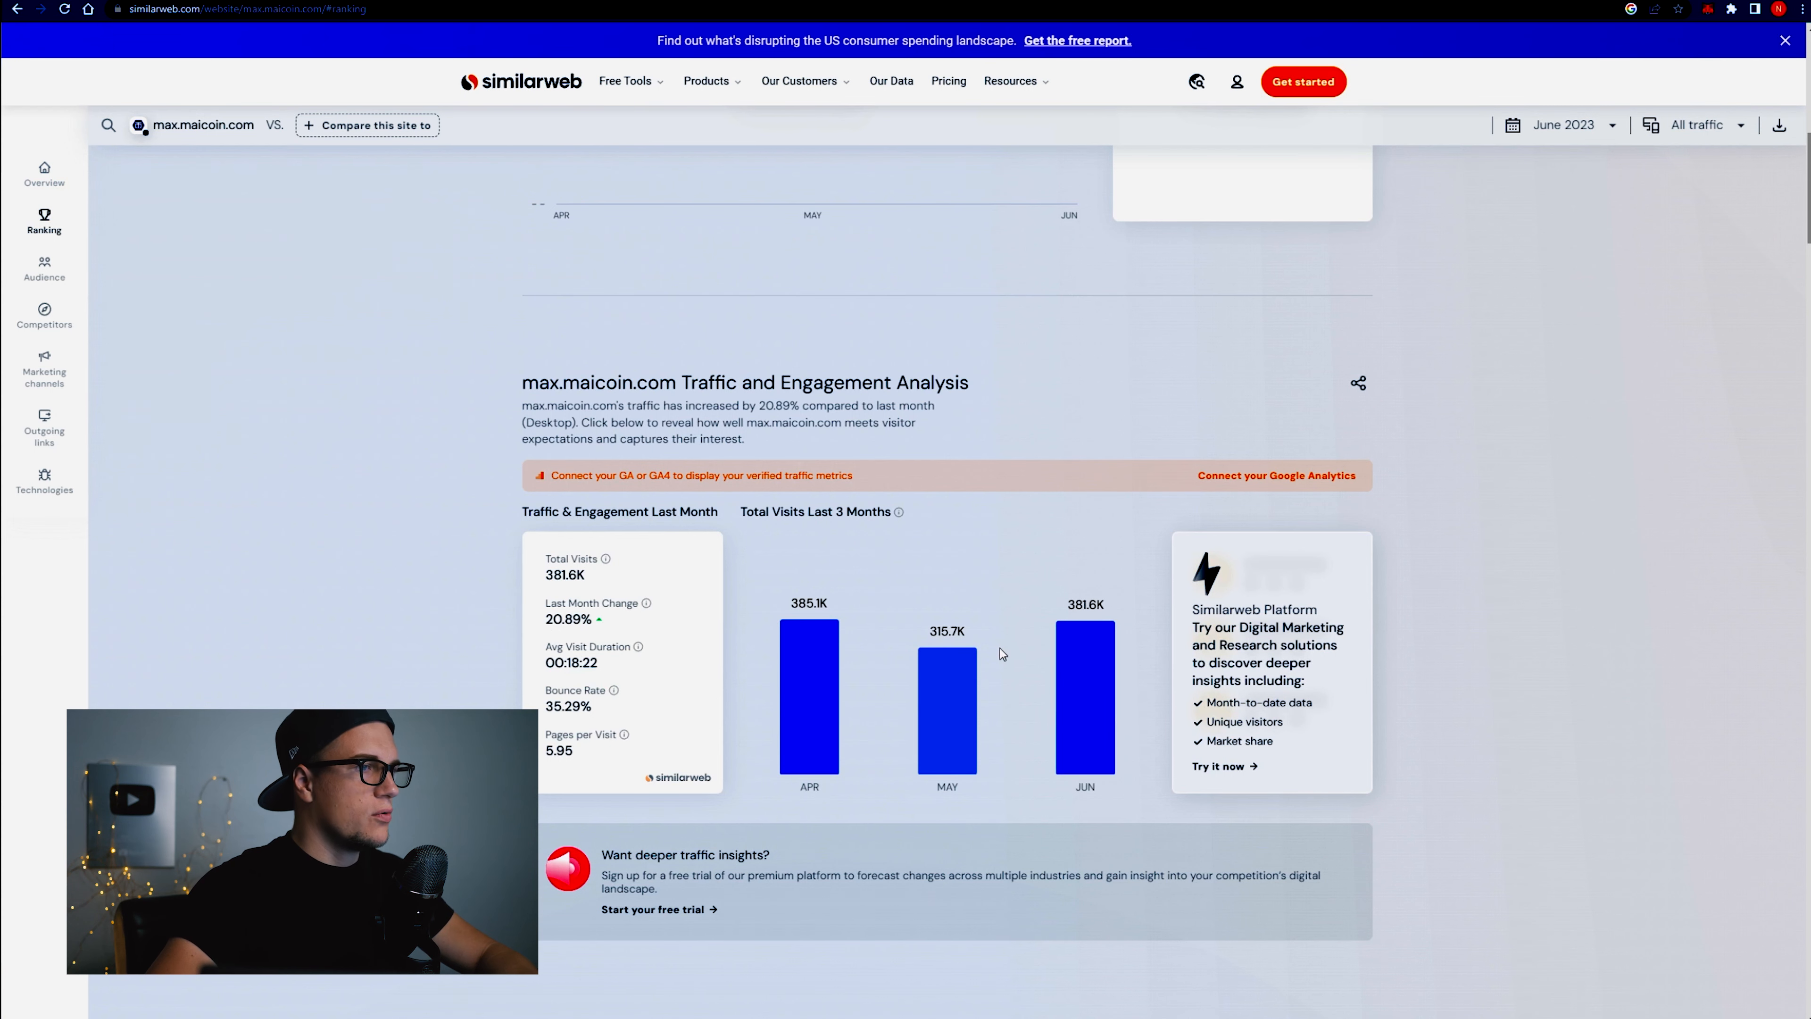
{"action": "mouse_move", "coordinate": [1057, 652]}
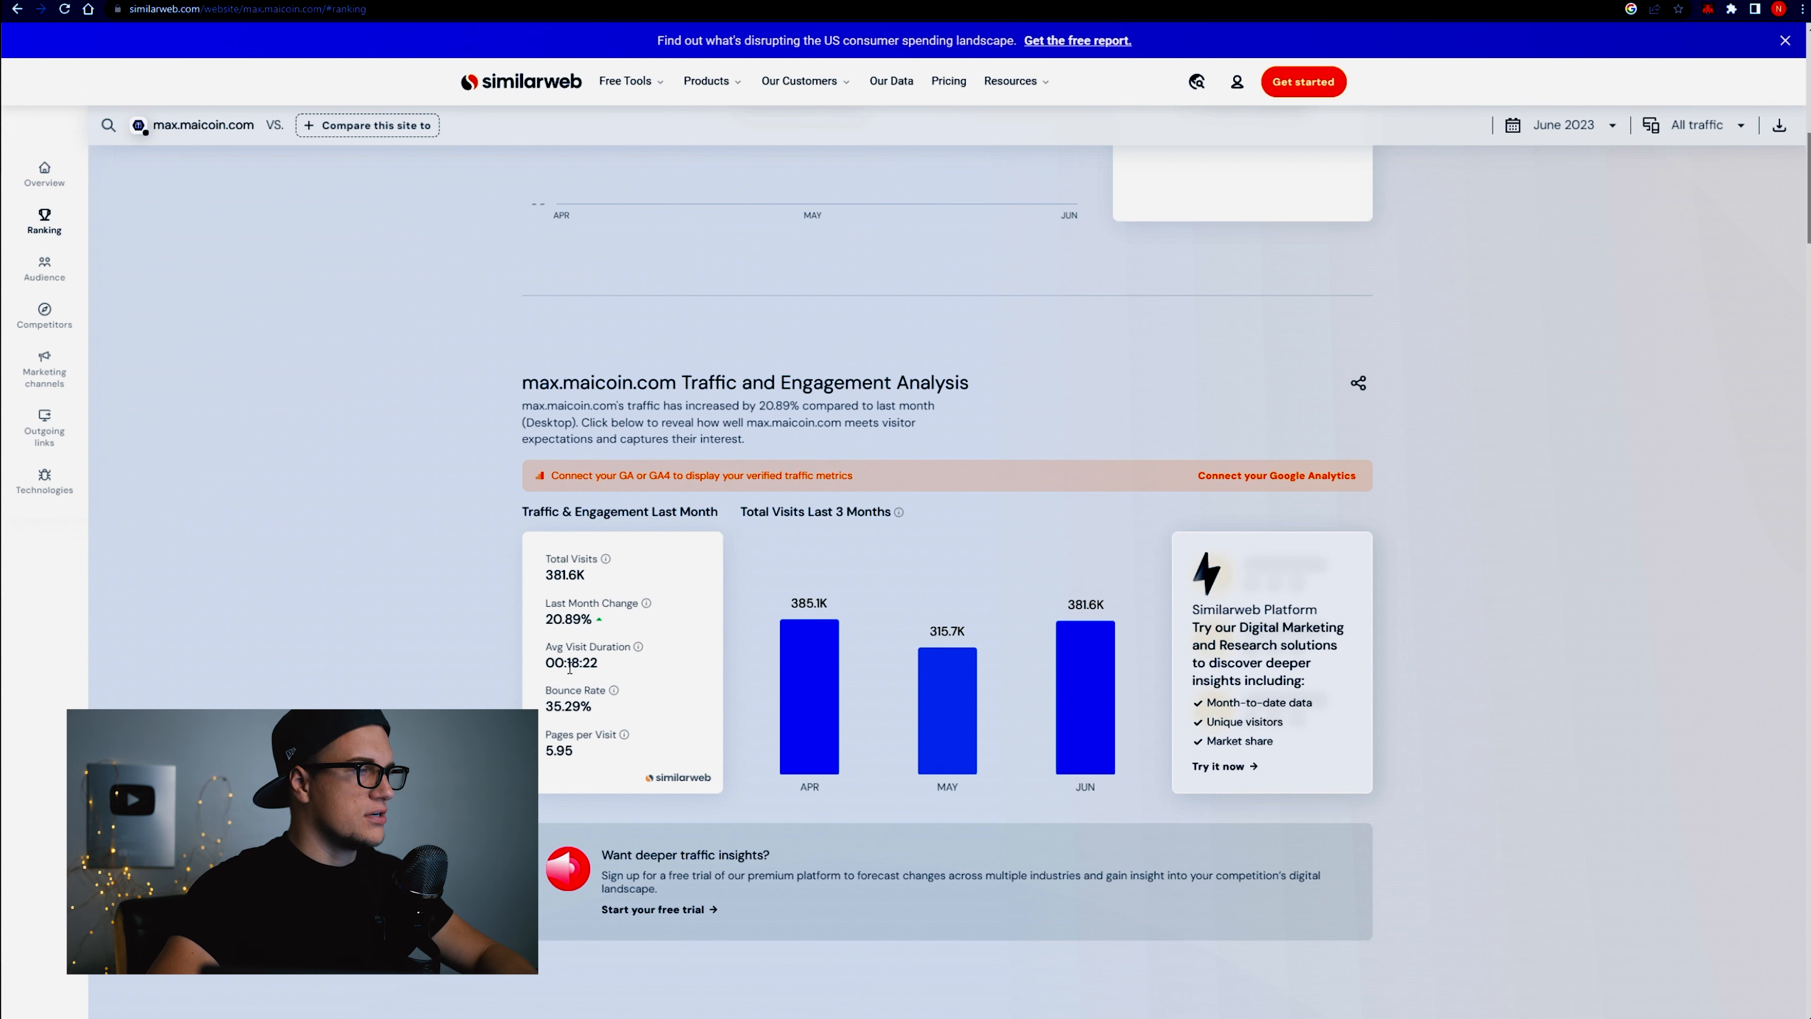
Scroll max.maicoin.com's report to its geography section showing Taiwan as top desktop-traffic country.
{"action": "scroll", "scroll_direction": "down", "scroll_amount": 3}
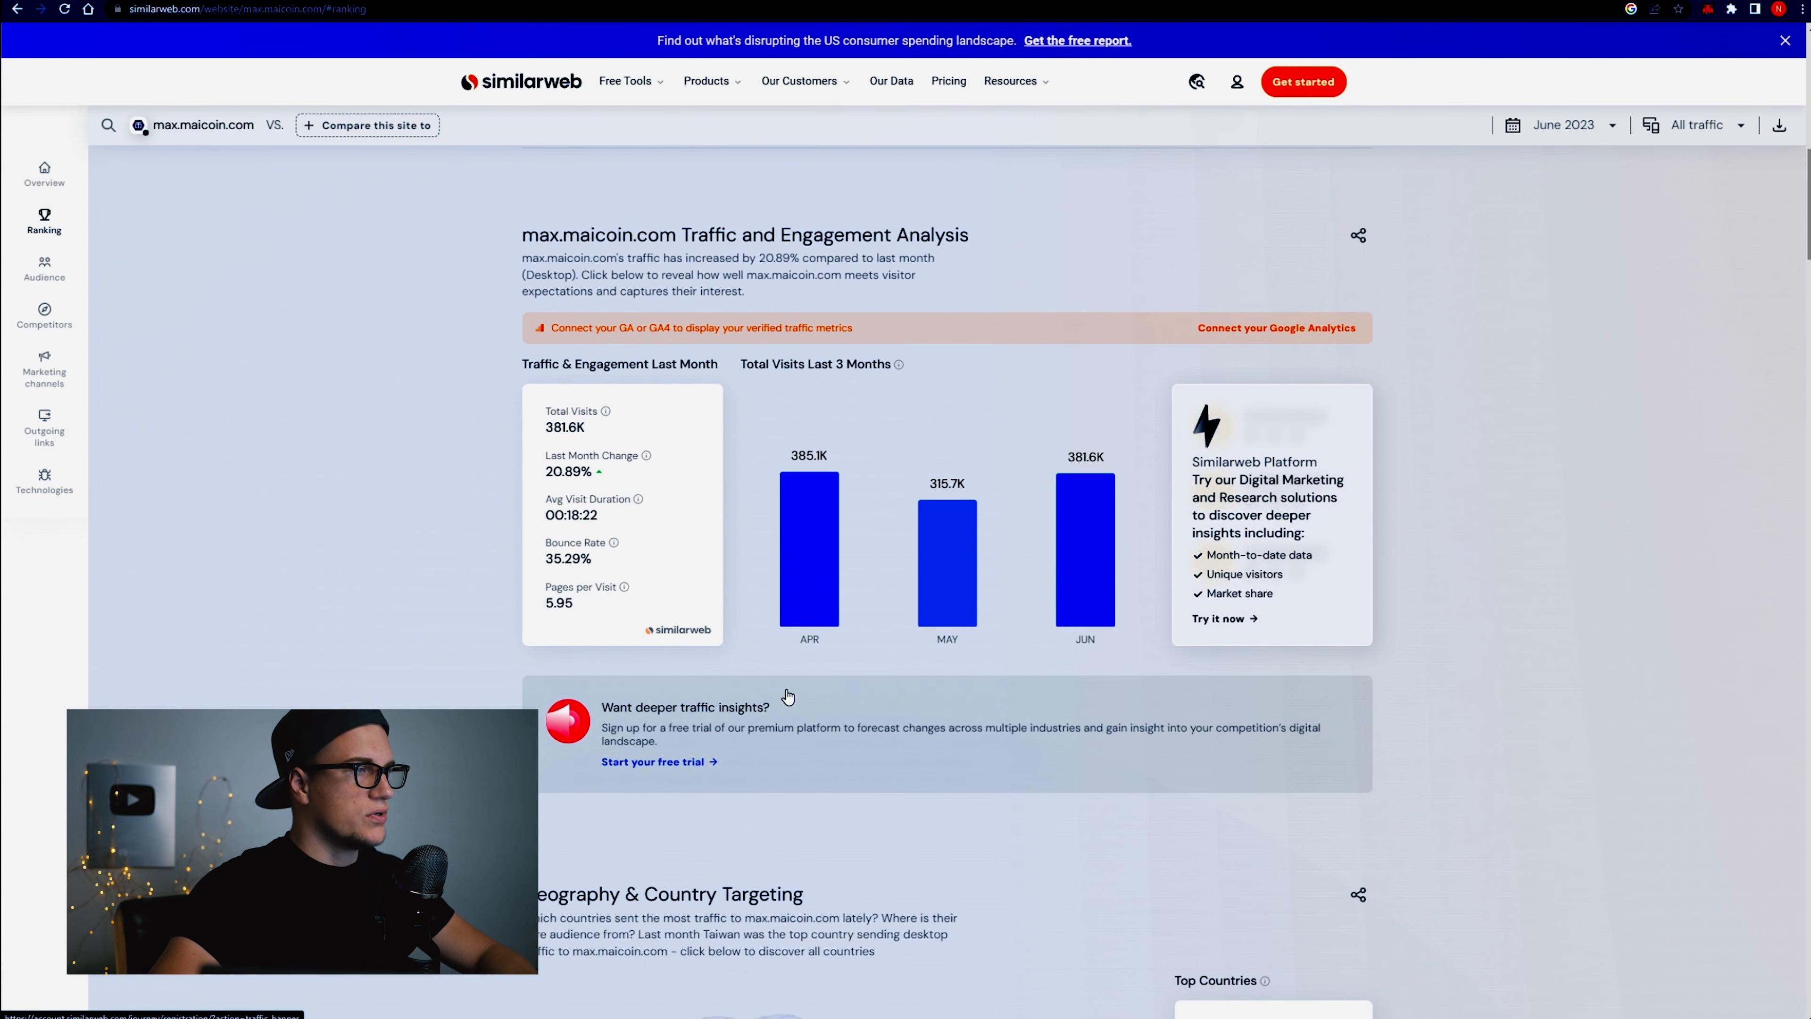